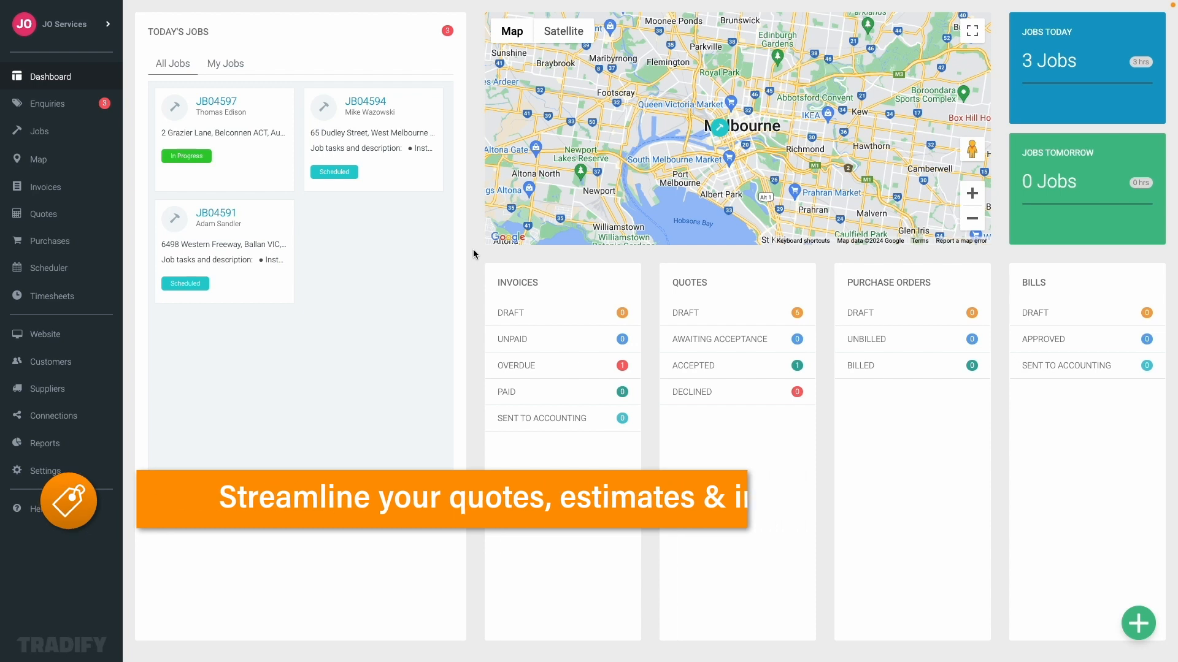
Reach the Price List page under Settings, listing existing supplier items.
click(43, 471)
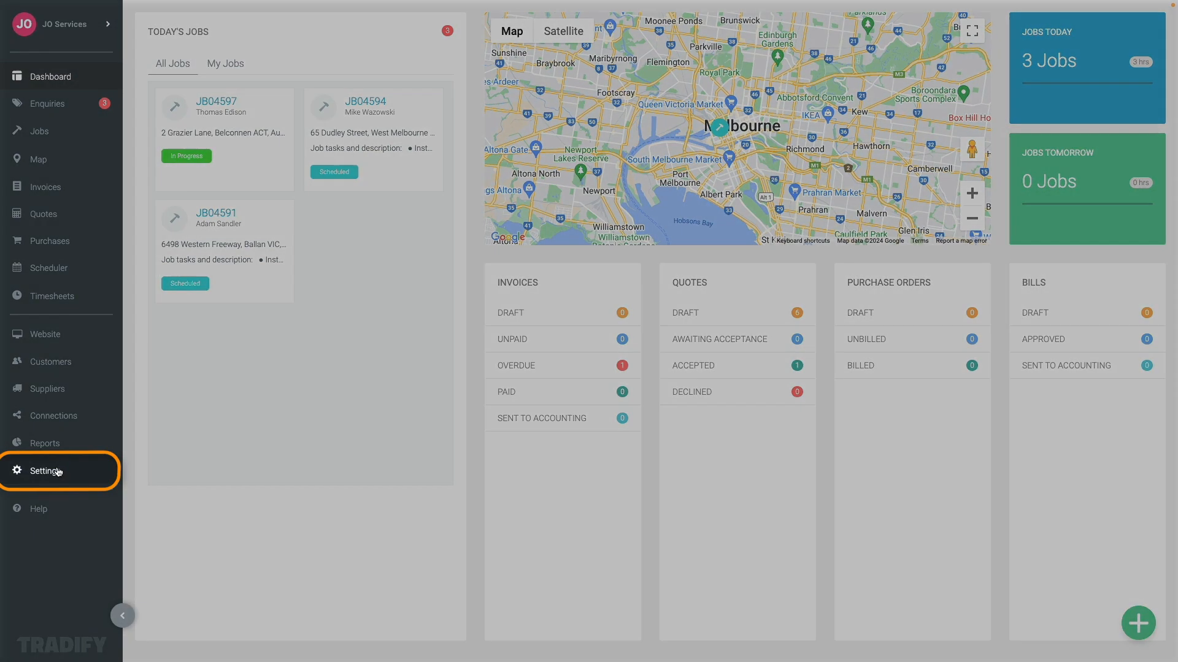
click(42, 471)
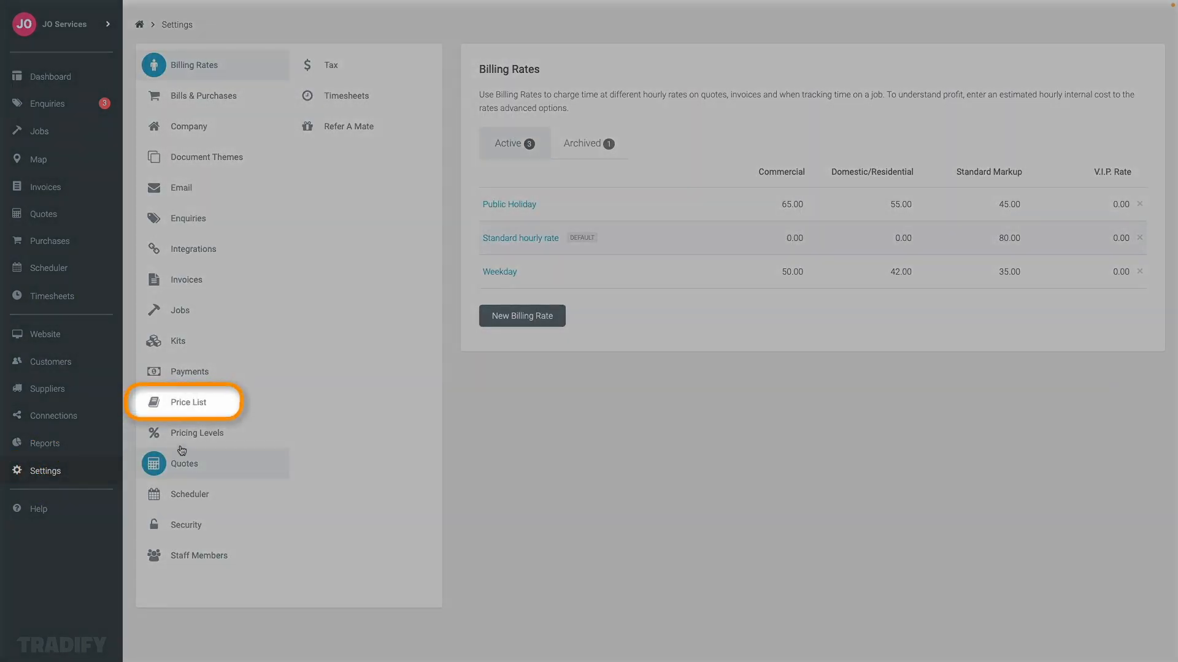
click(189, 402)
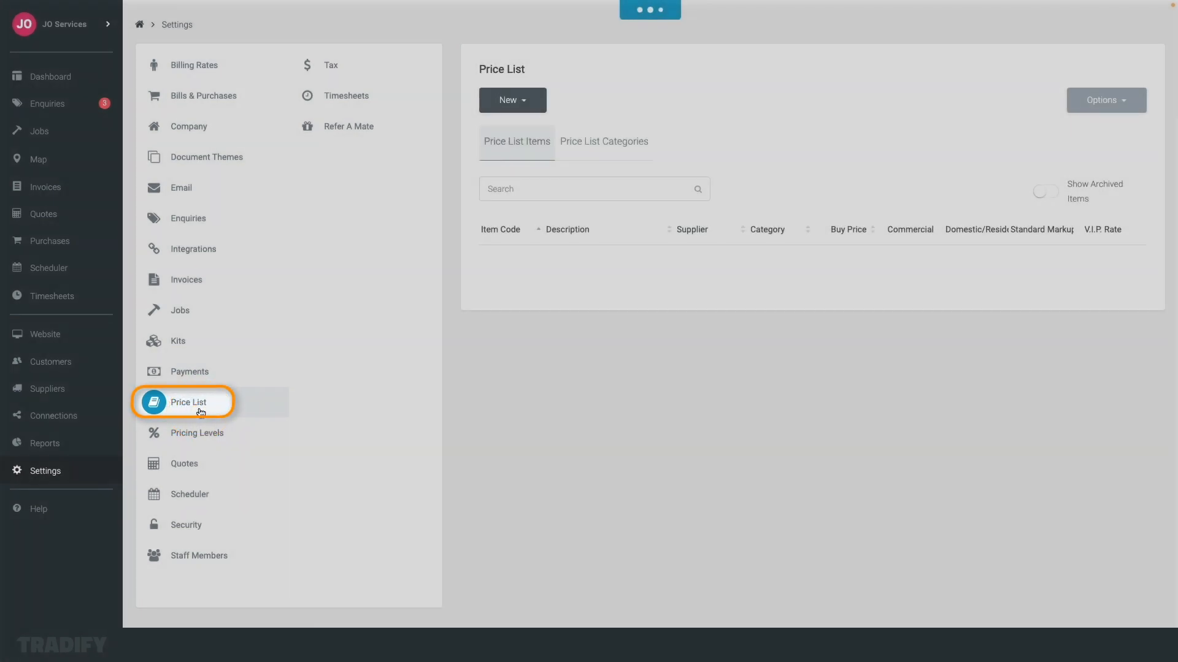
click(189, 402)
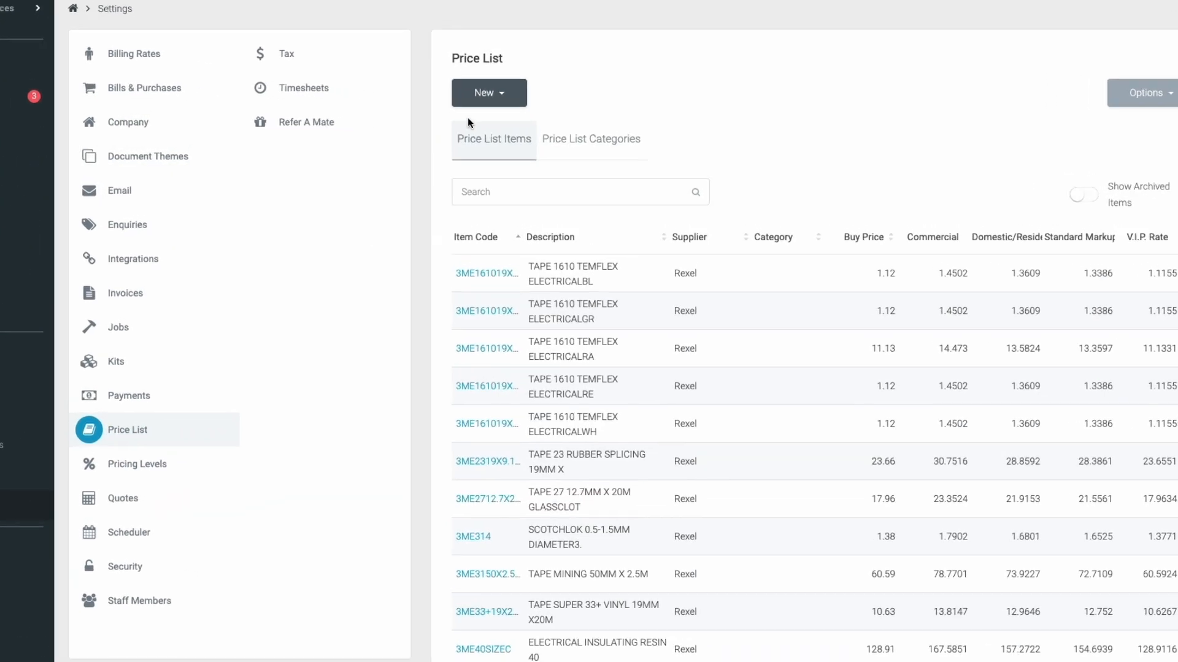
Start a blank Price List Item from the New menu.
click(487, 92)
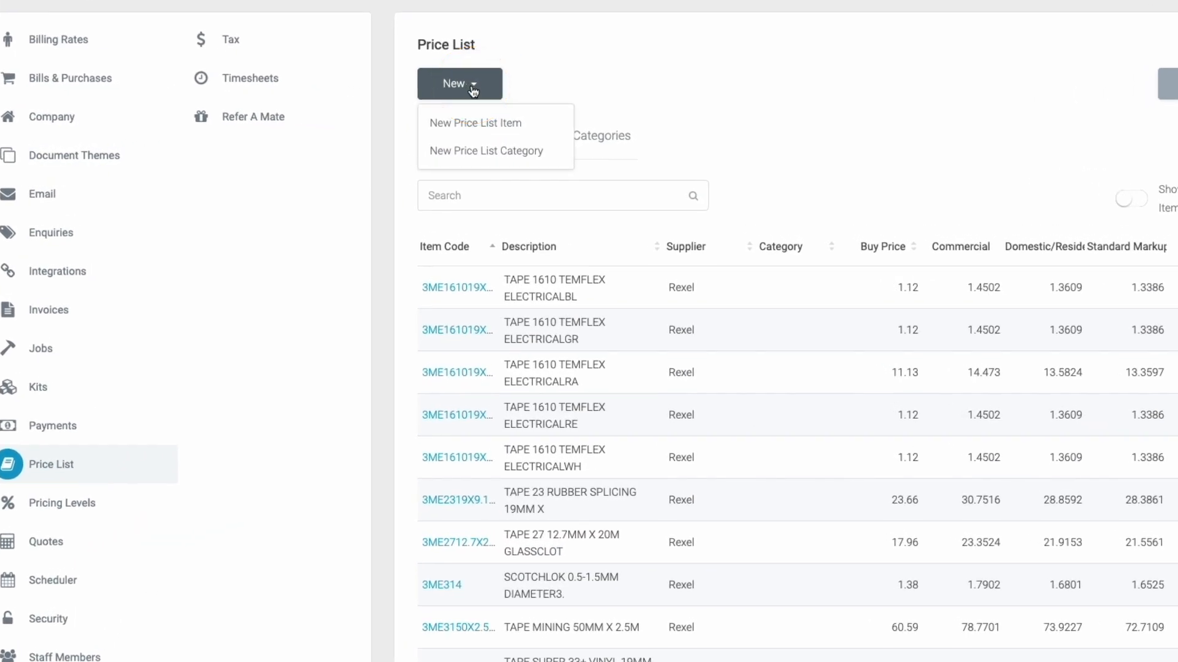
click(475, 122)
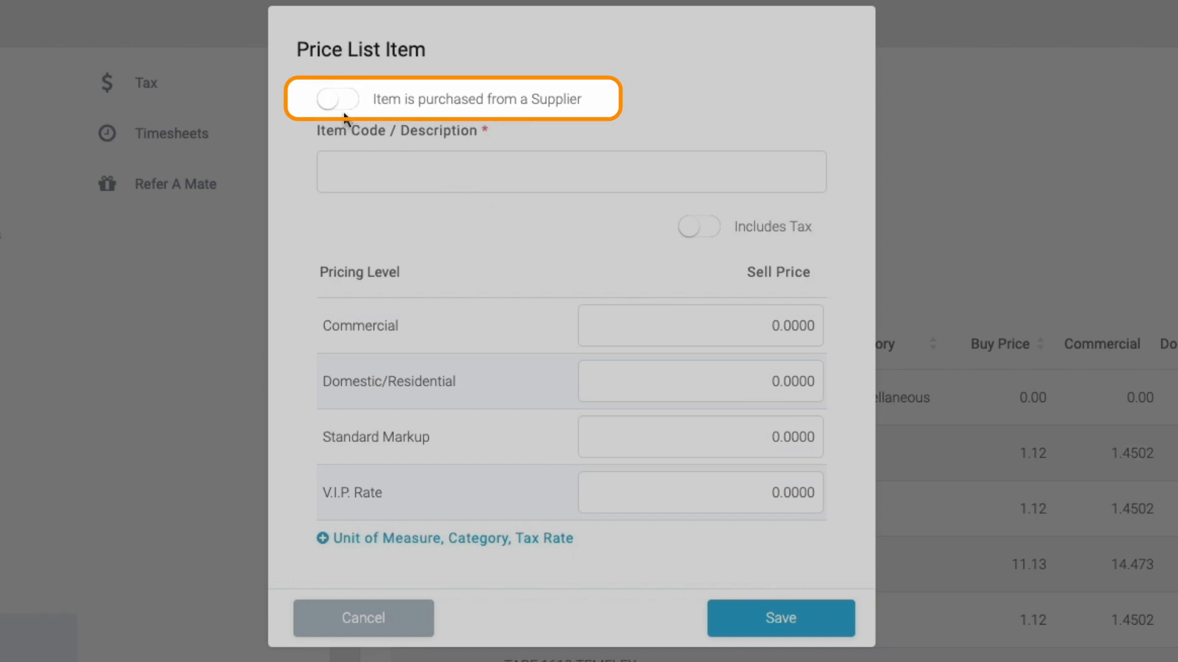
Save supplier item sink101, description ceramic, supplier Bunnings, buy price 180.
click(337, 98)
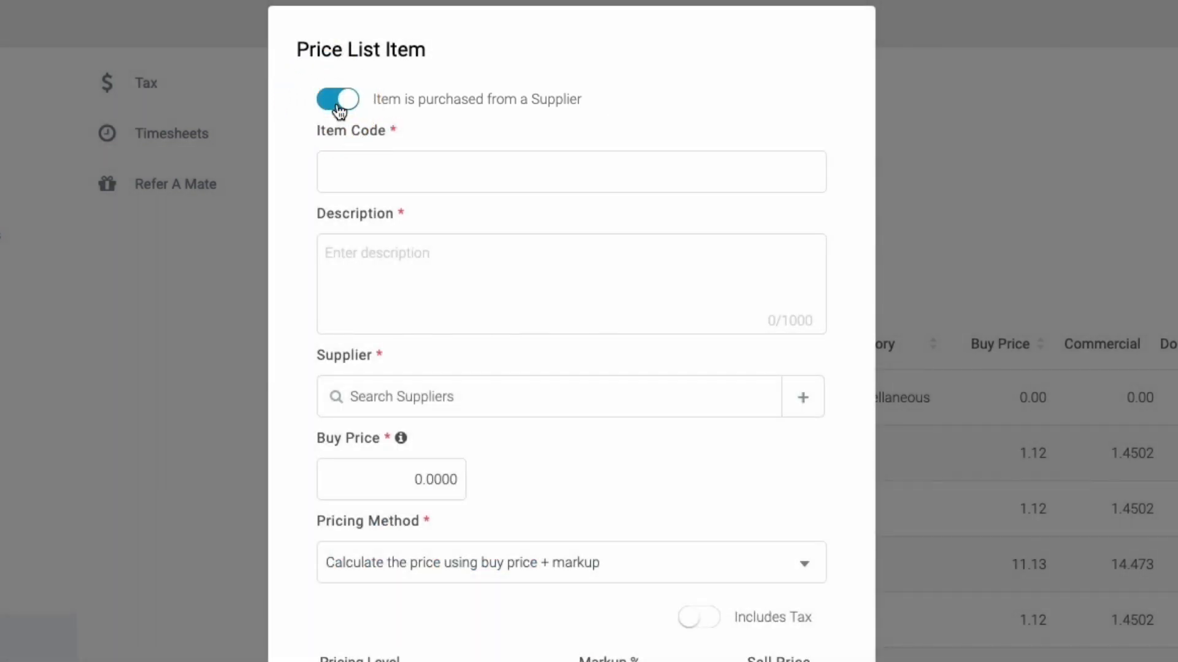
click(571, 171)
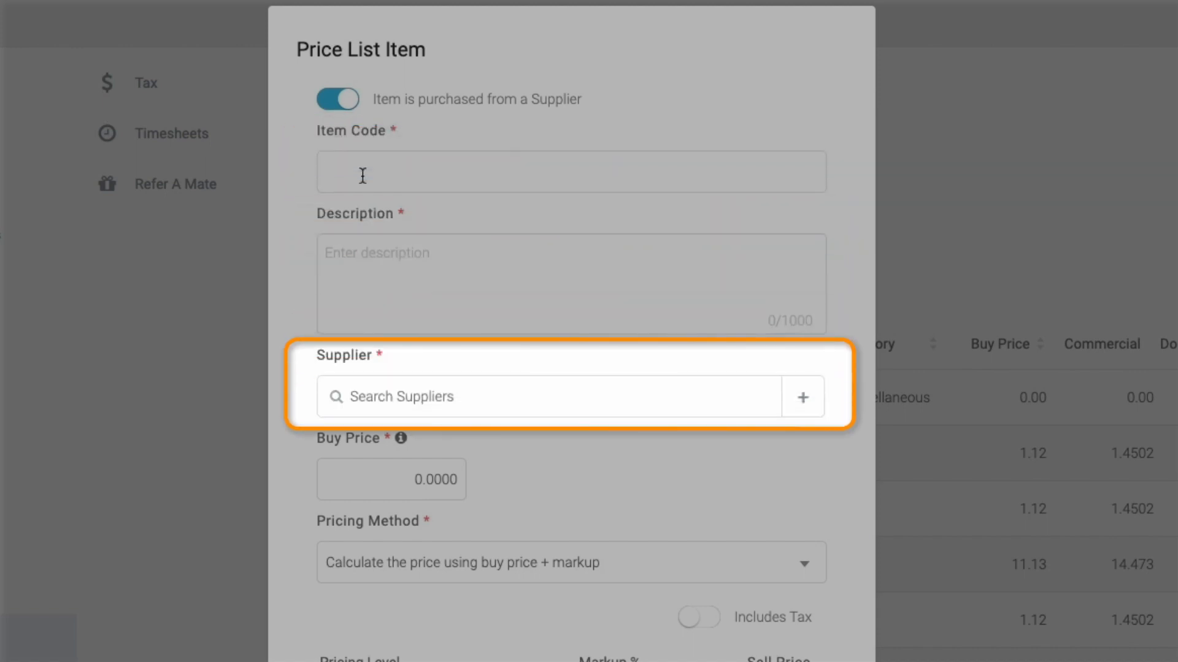
text(s)
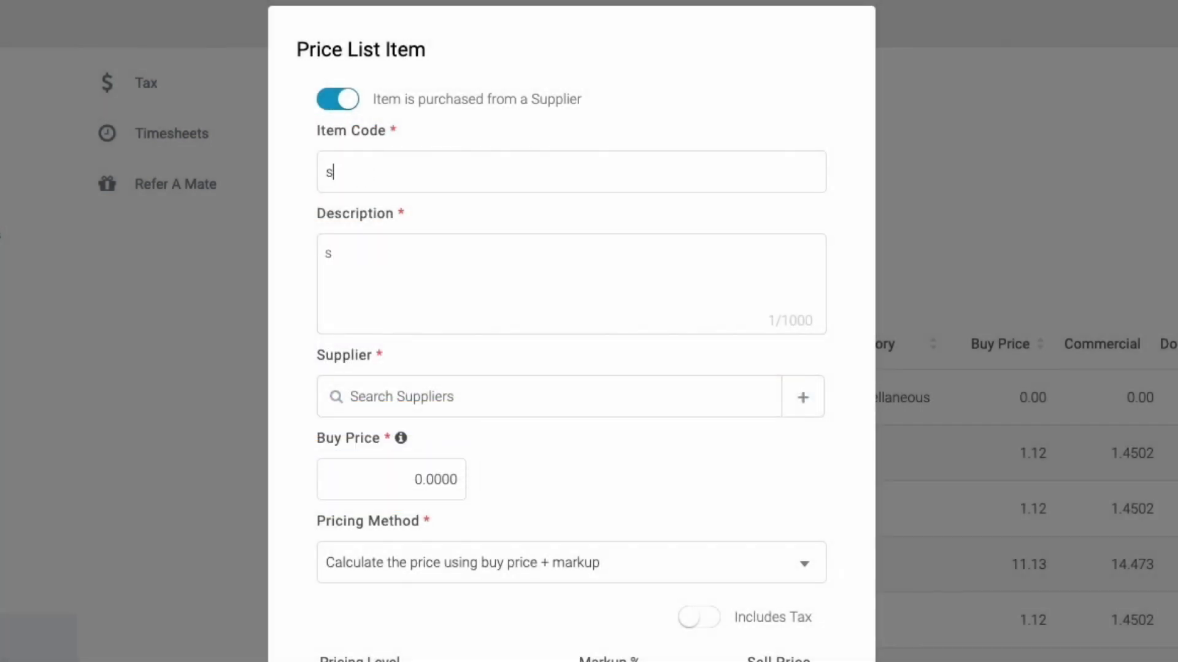
text(ink101)
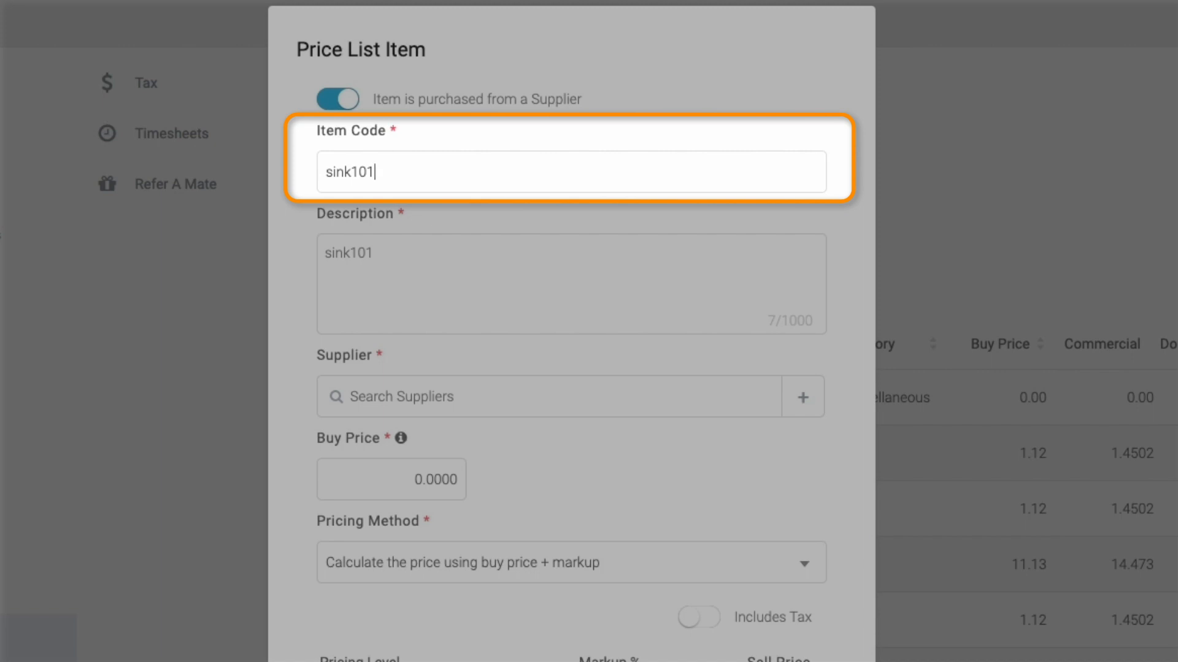
double_click(346, 253)
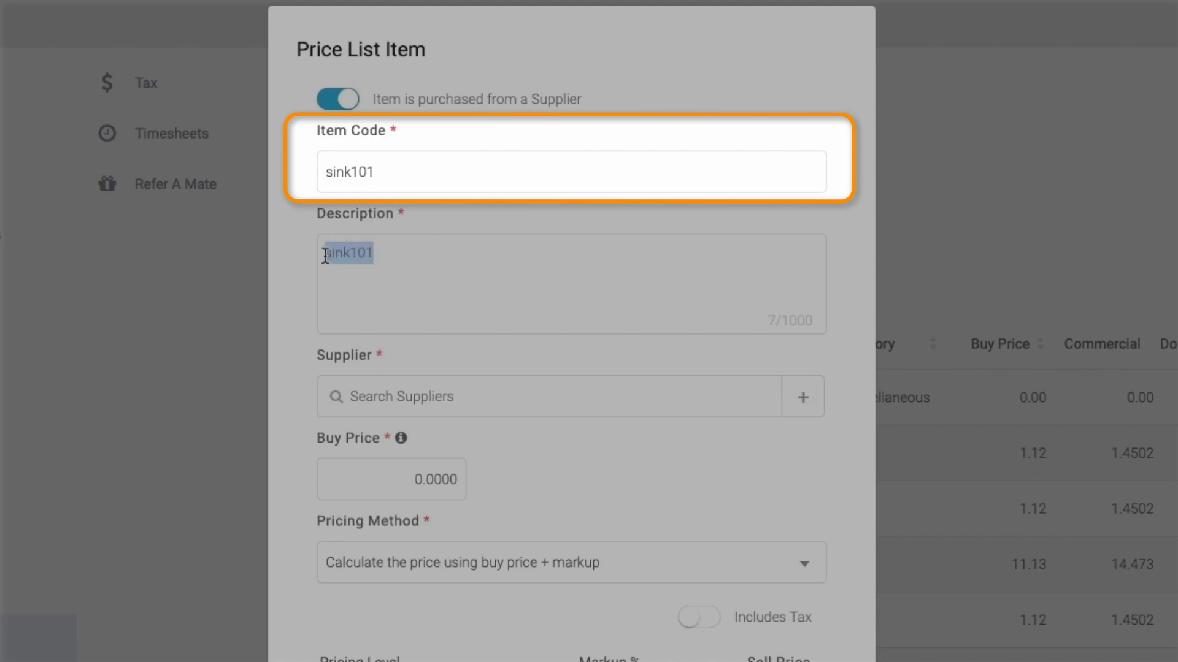
text(ceramic)
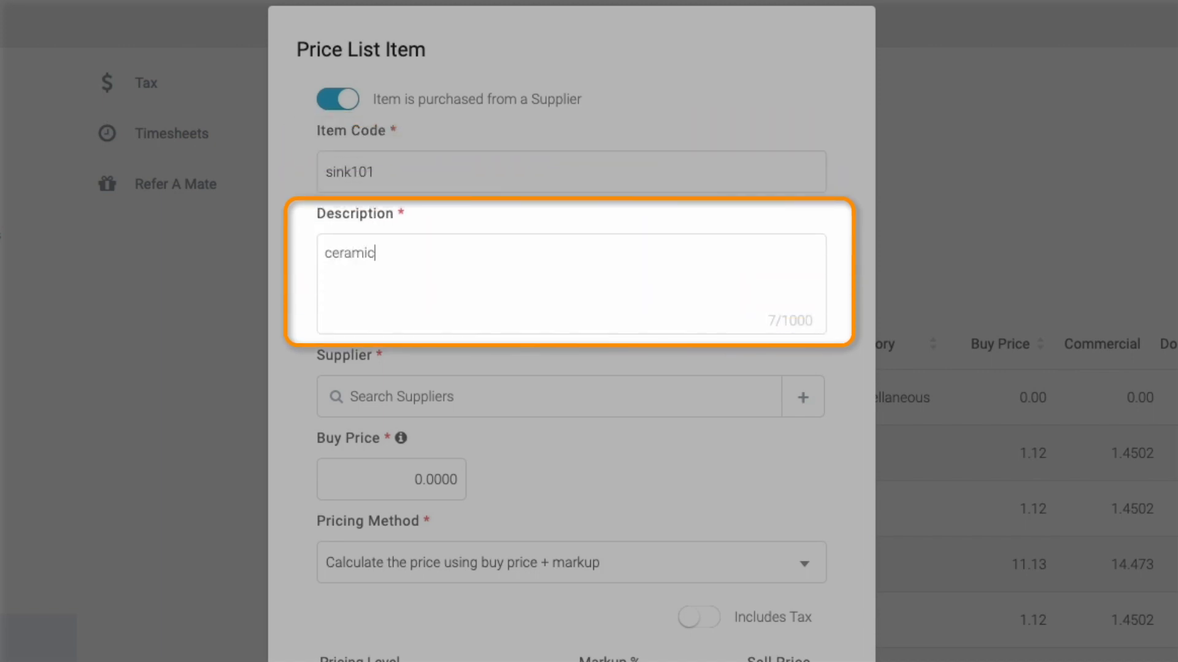
text(bun)
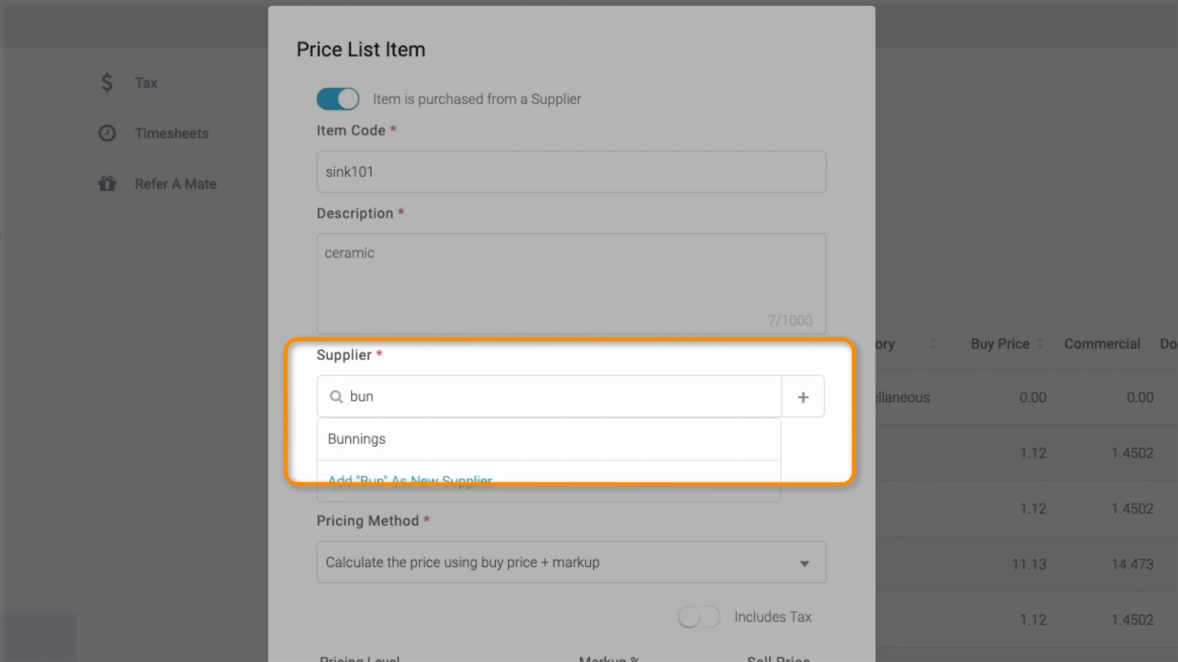
click(356, 439)
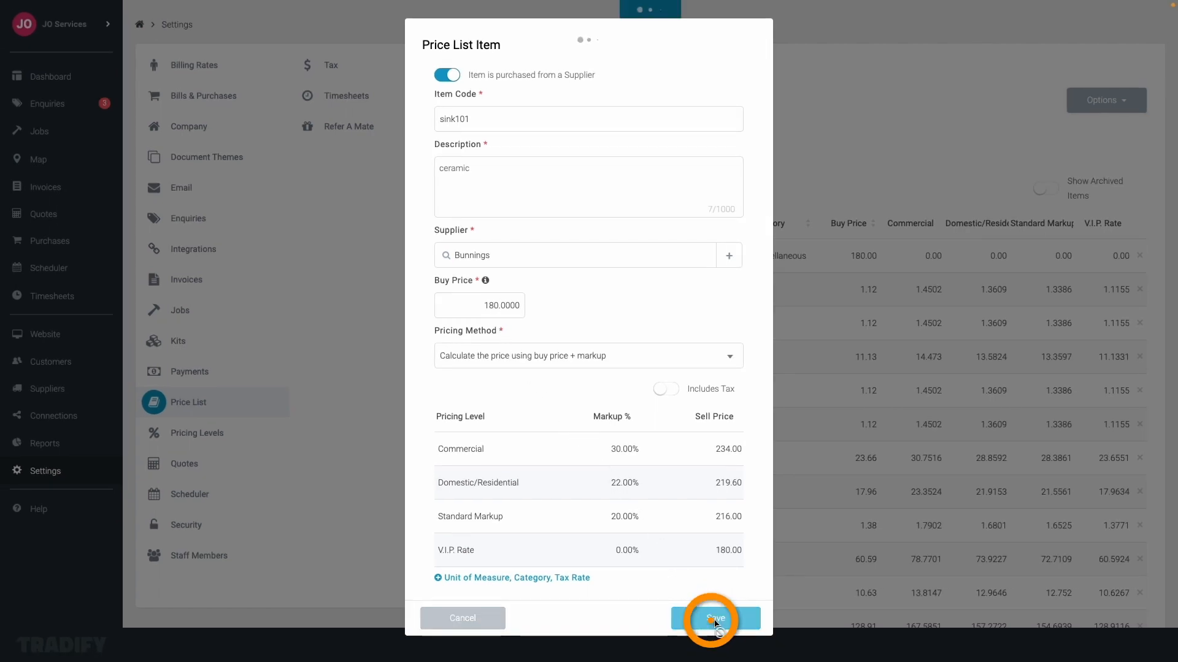
click(714, 617)
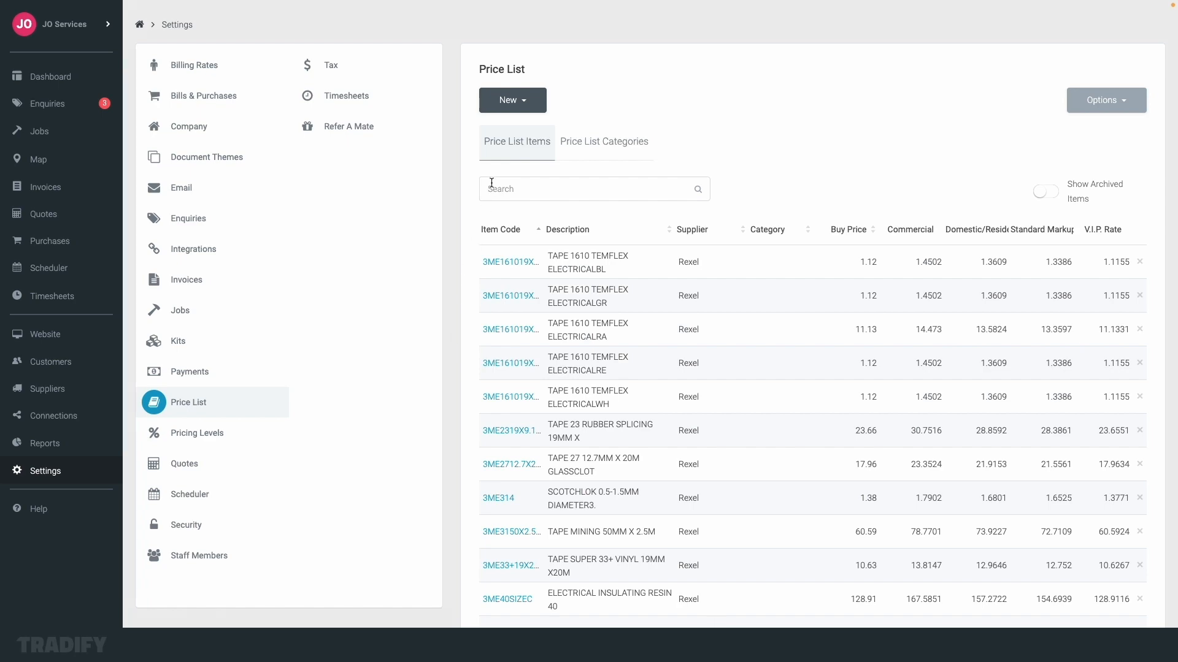
Add a price list category with display name Bathroom and save it.
click(512, 100)
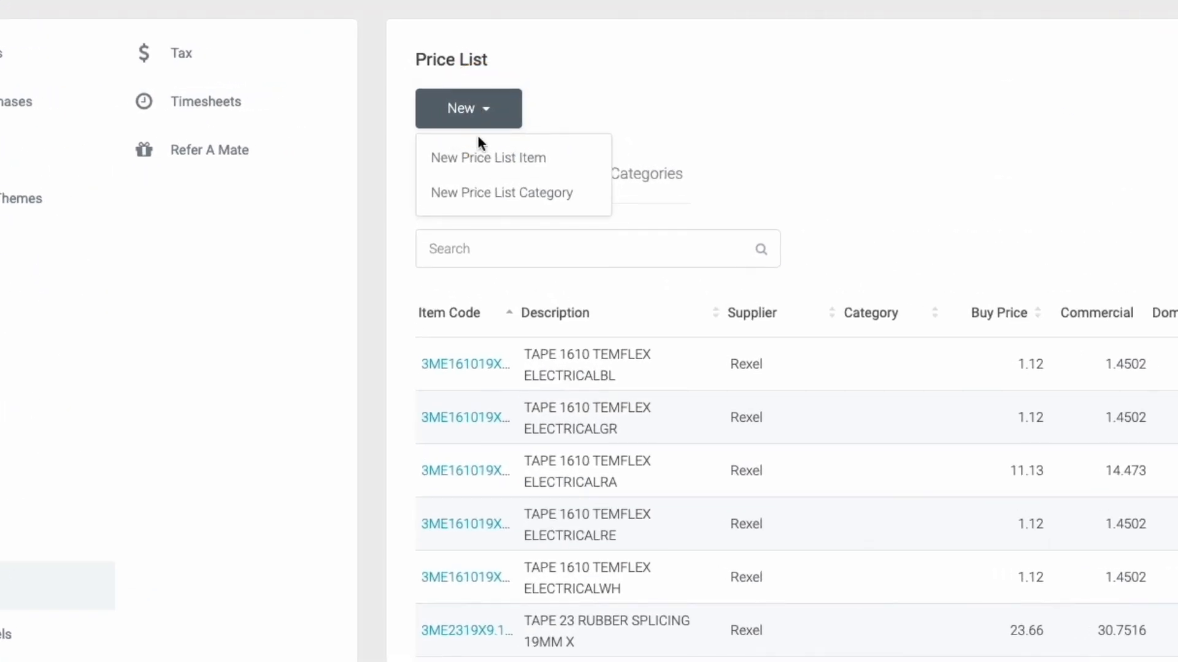
click(500, 192)
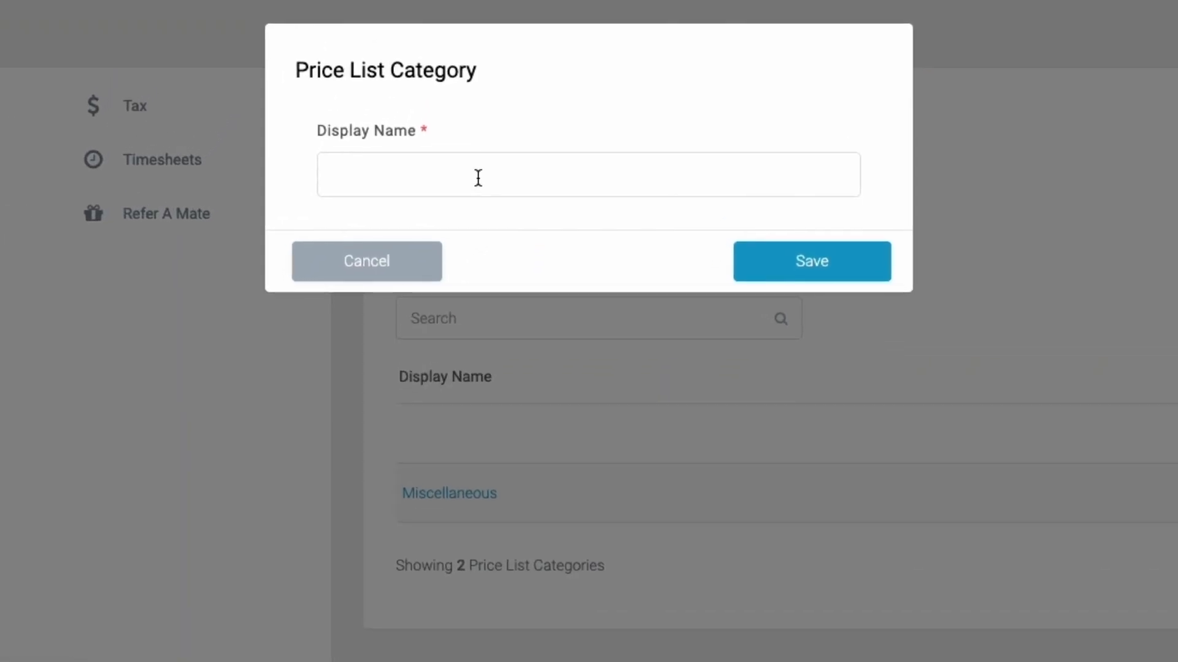
text(Bathroom)
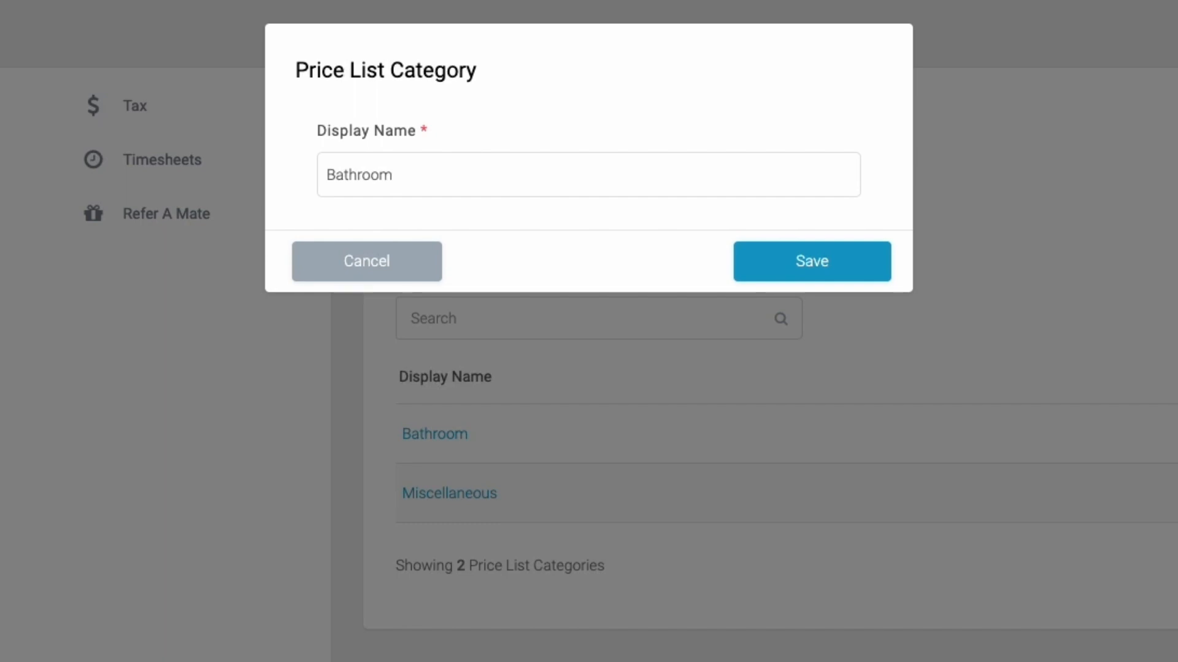
click(810, 262)
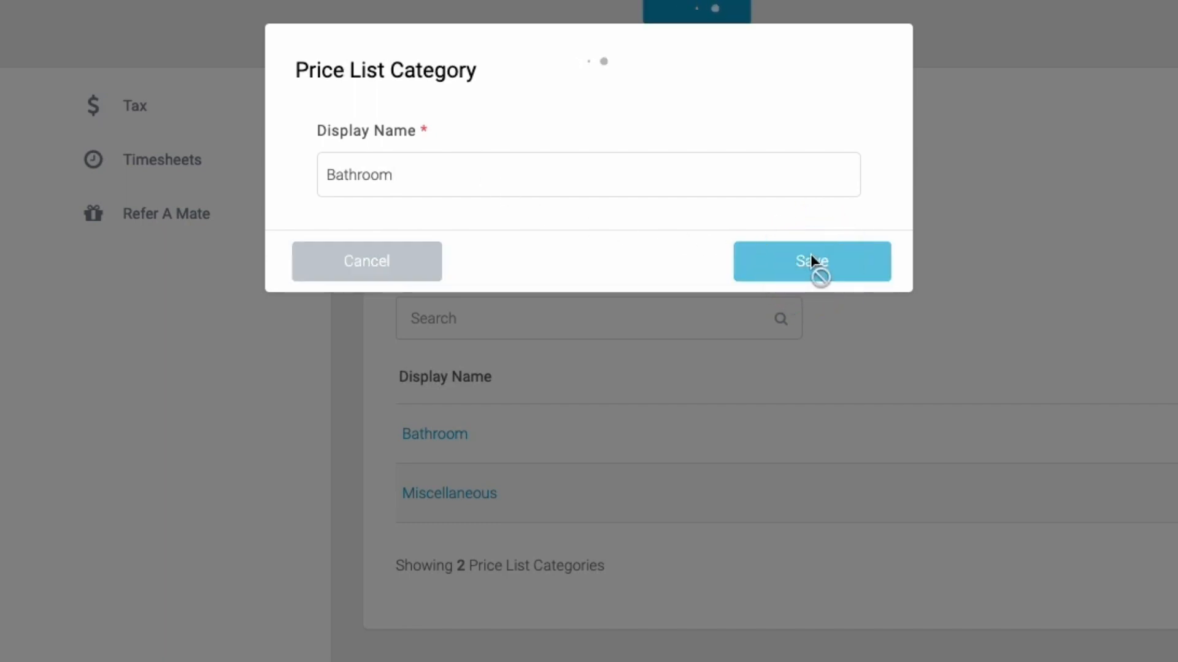
click(811, 262)
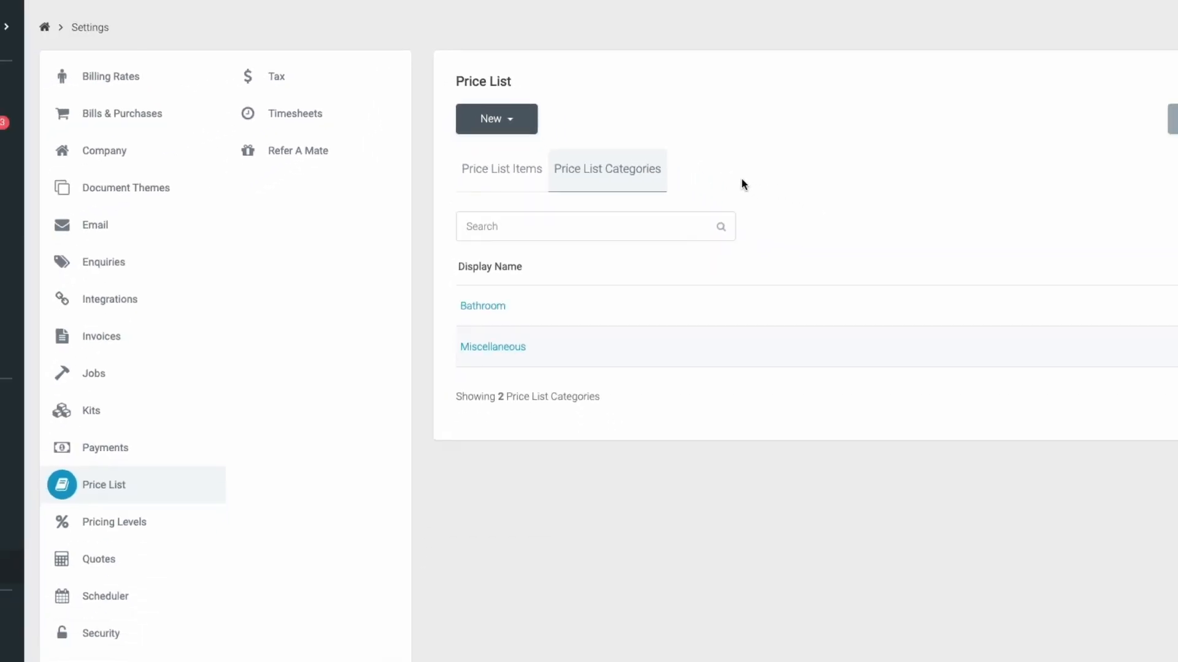
Begin another item, expand Unit of Measure, Category, Tax Rate, and list the Price List Categories.
click(495, 119)
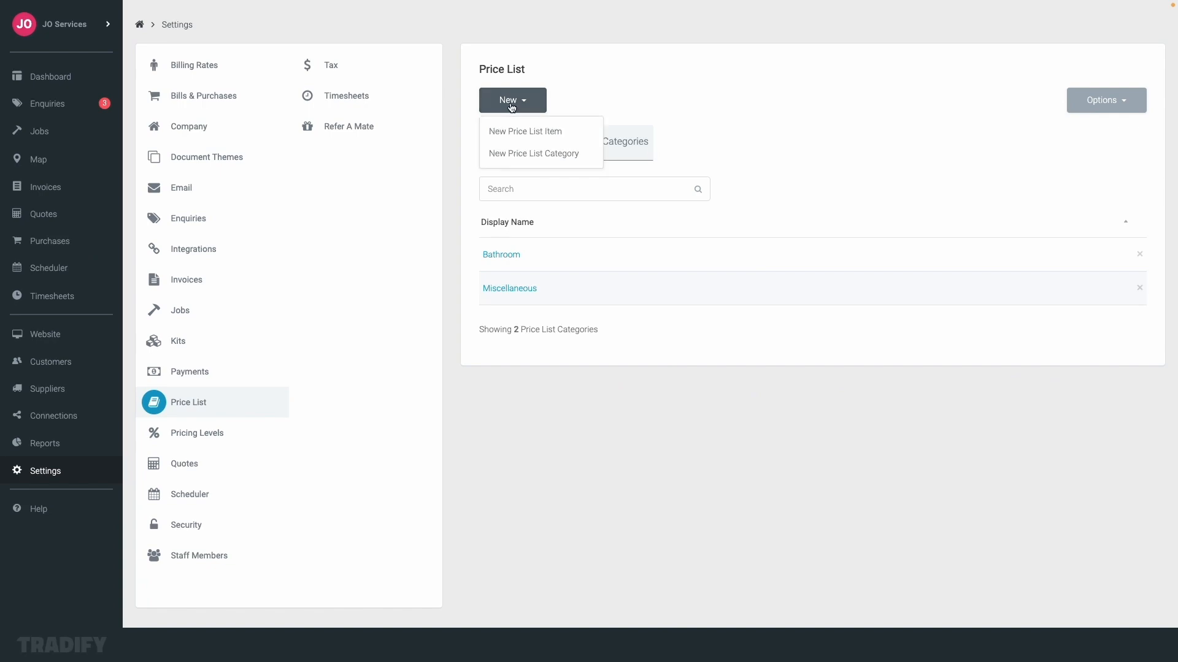
click(525, 131)
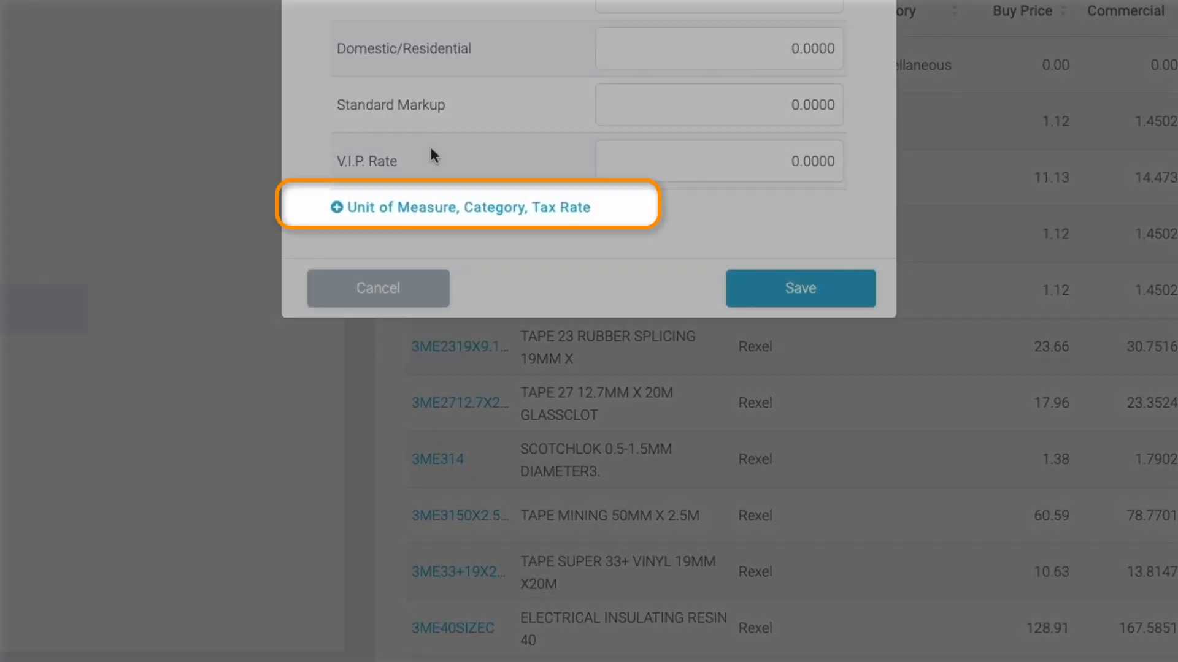
click(468, 208)
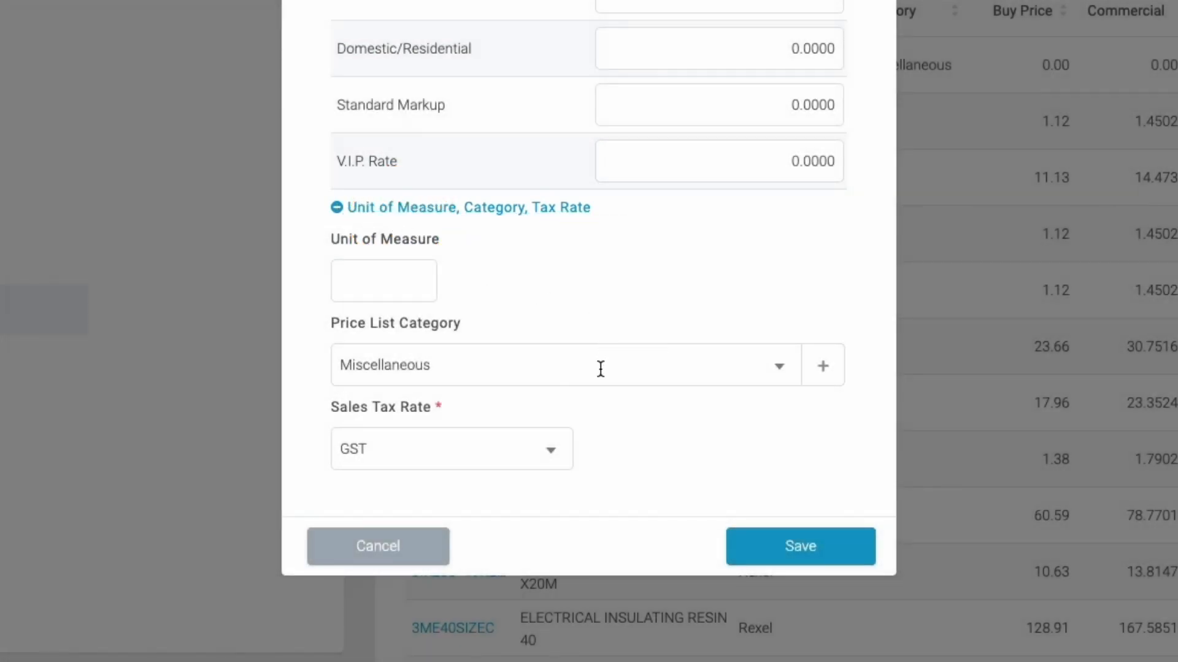
click(779, 365)
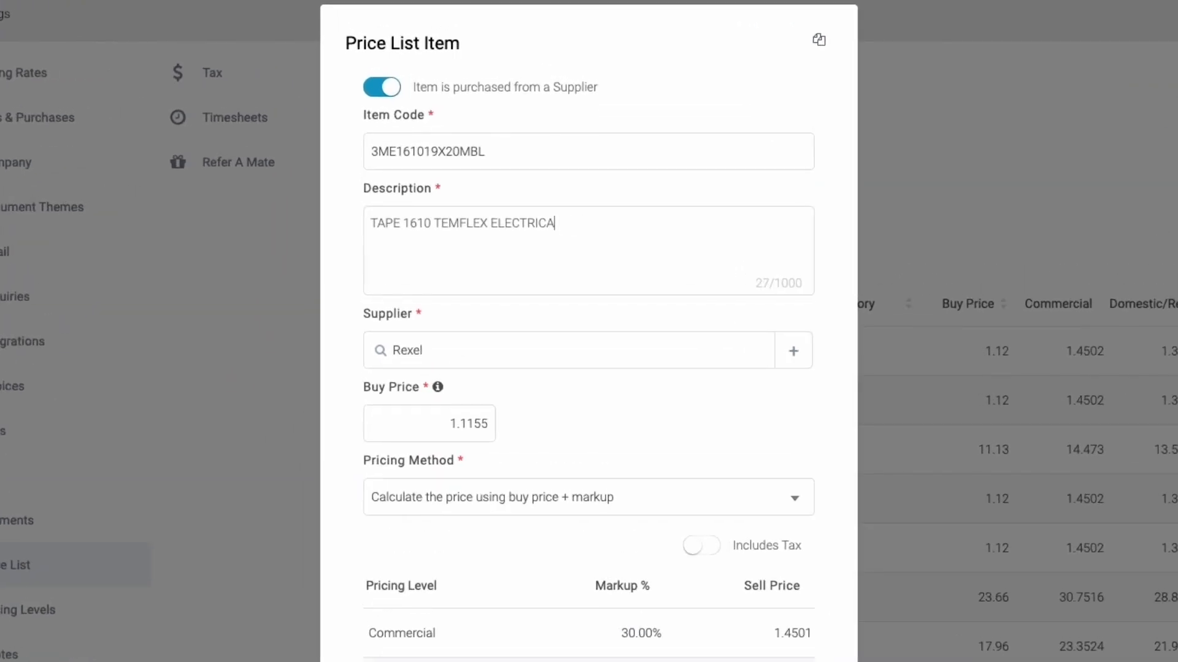
Delete the first TEMFLEX tape item 3ME161019X20MBL and confirm permanent removal.
text(L)
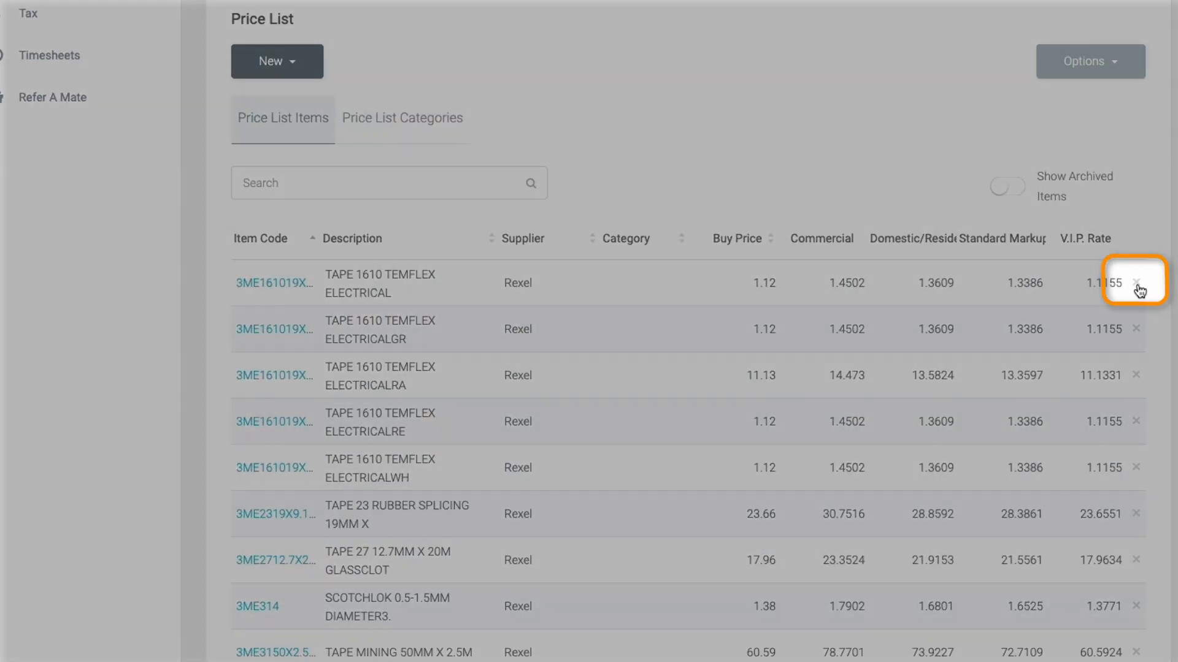
click(1135, 286)
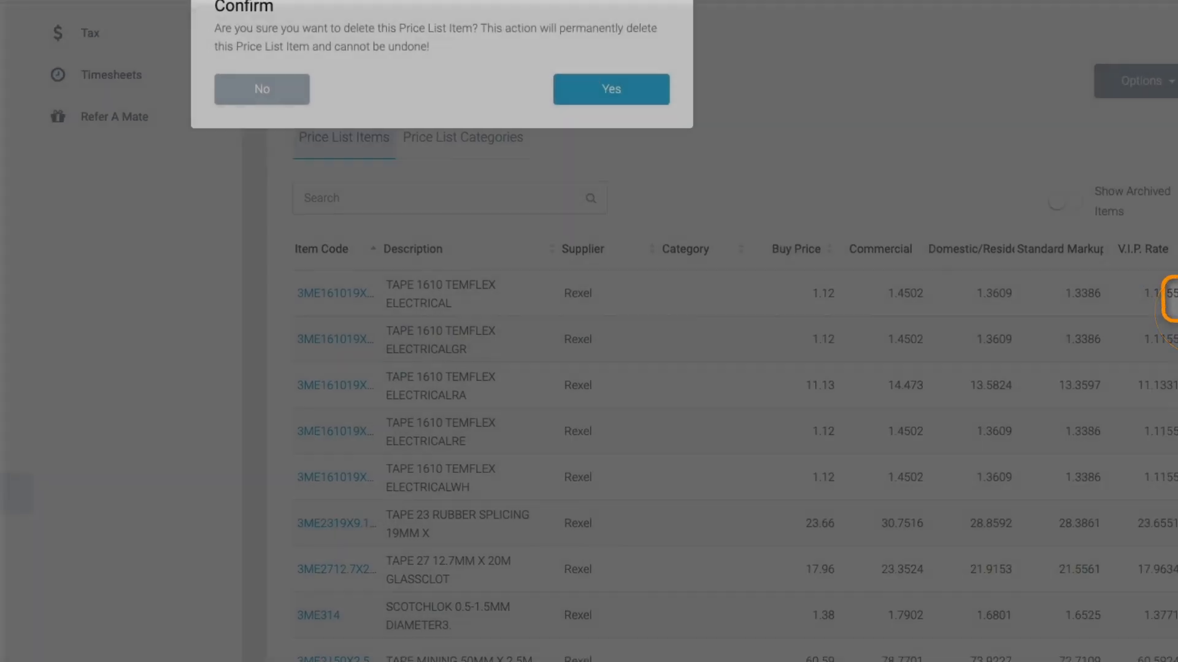
click(609, 88)
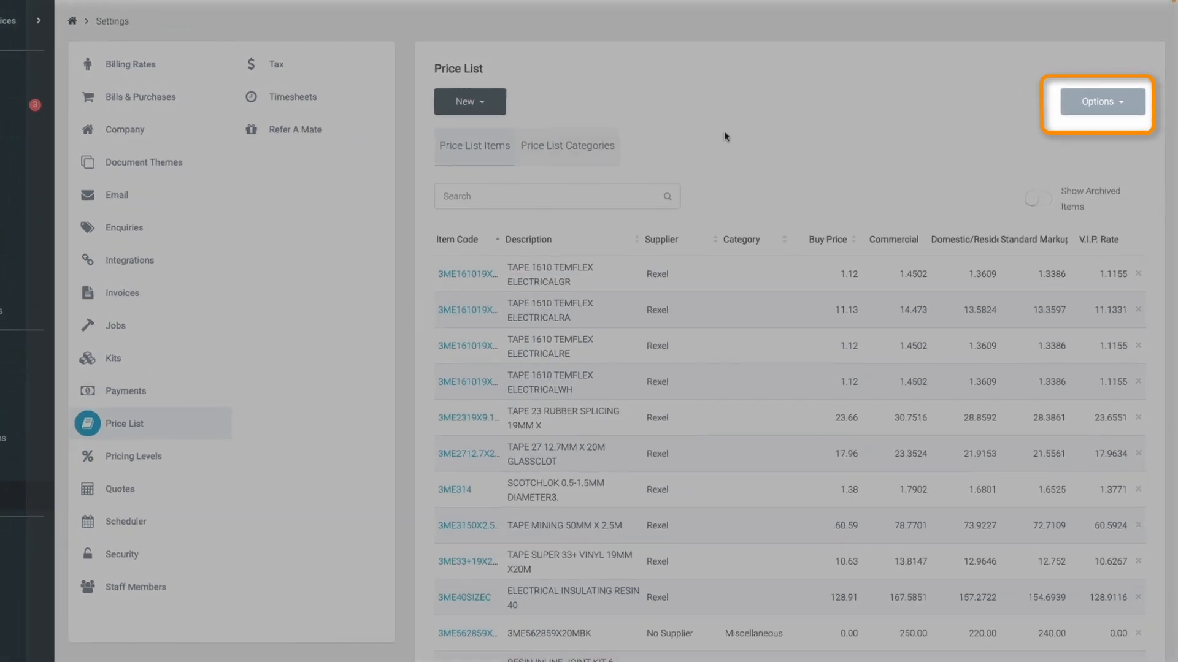
Start Import Price List File from Options, search supplier 'bu', and continue to Choose CSV File.
click(1097, 102)
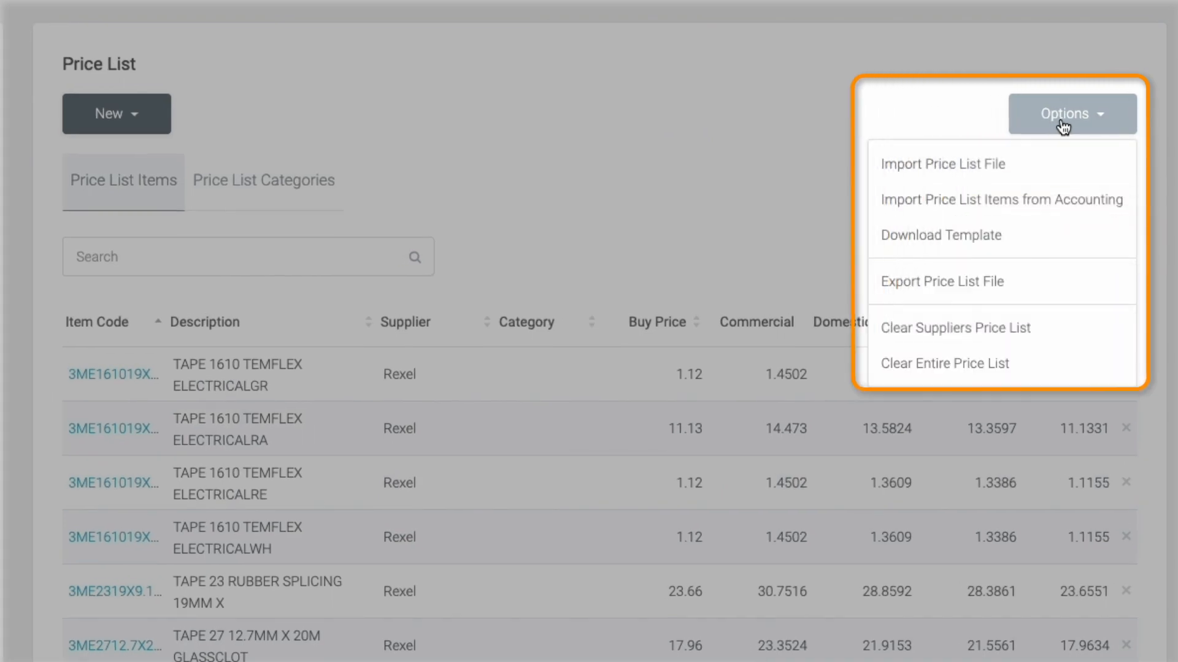
click(940, 163)
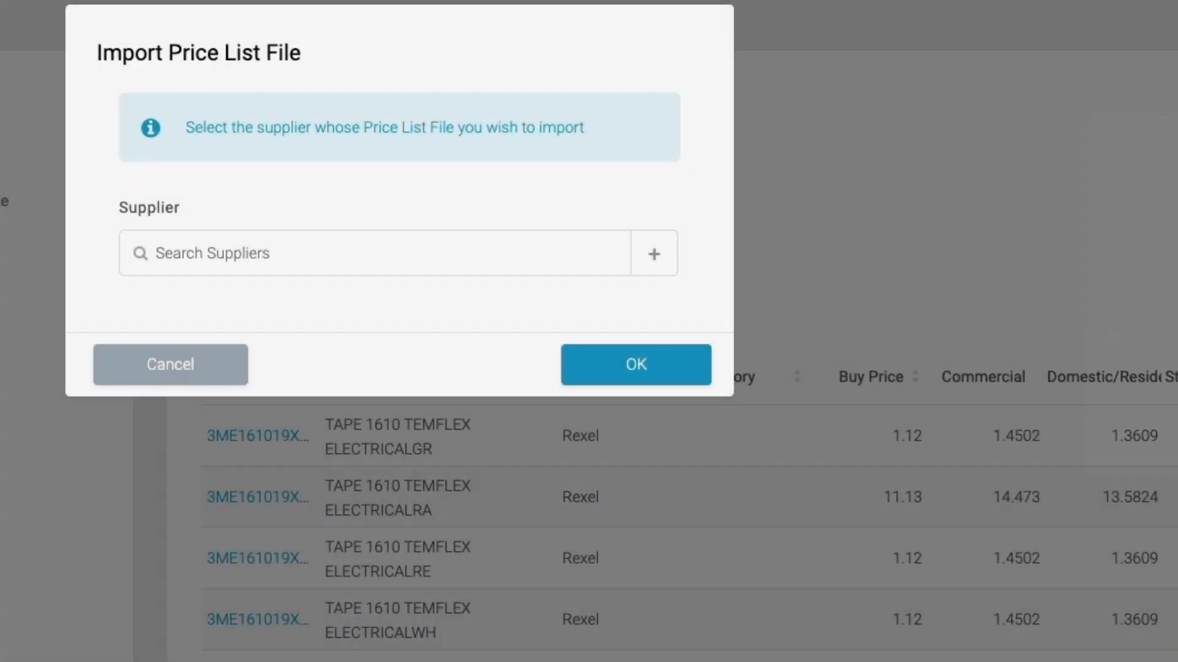
text(bu)
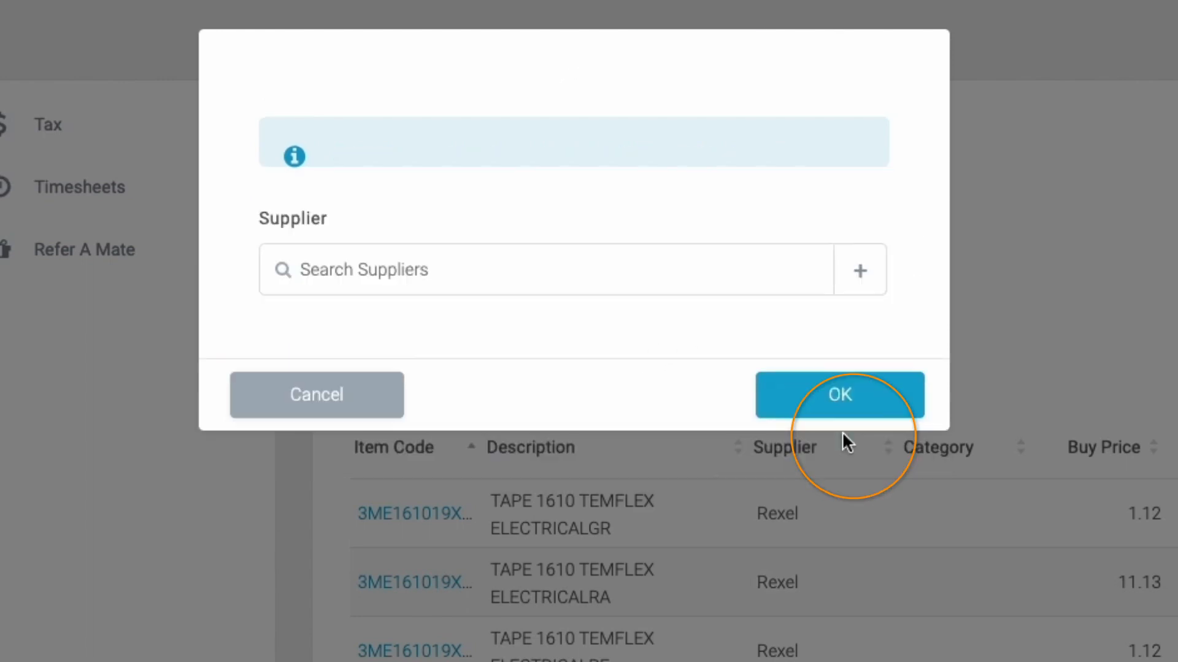
click(839, 393)
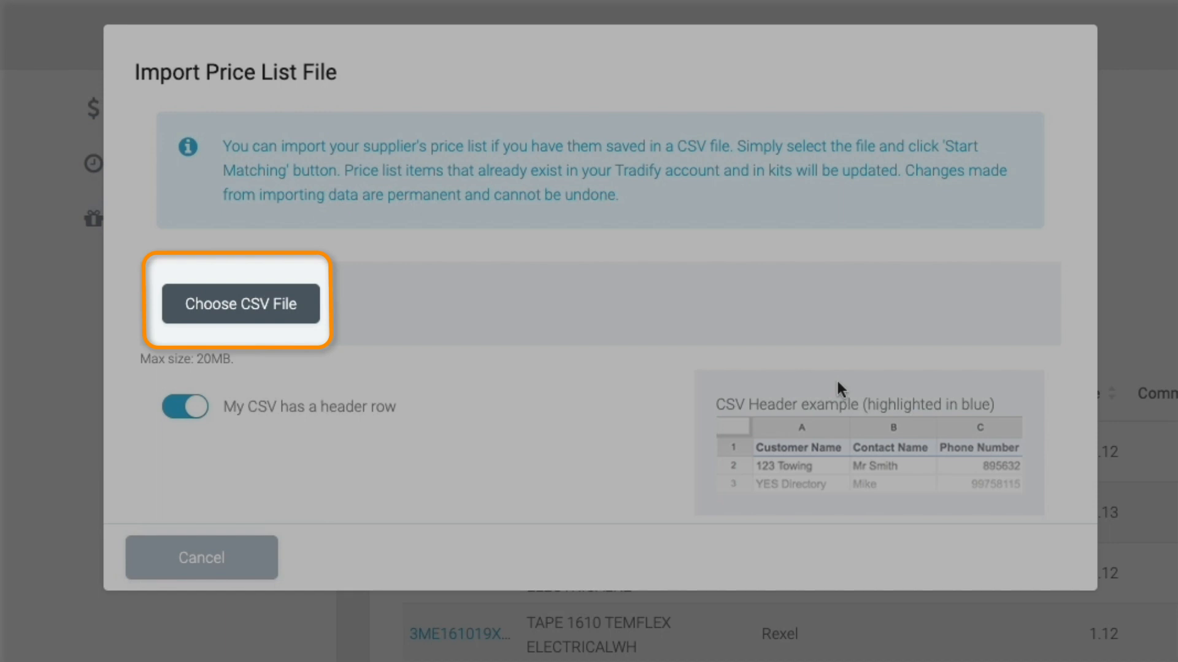